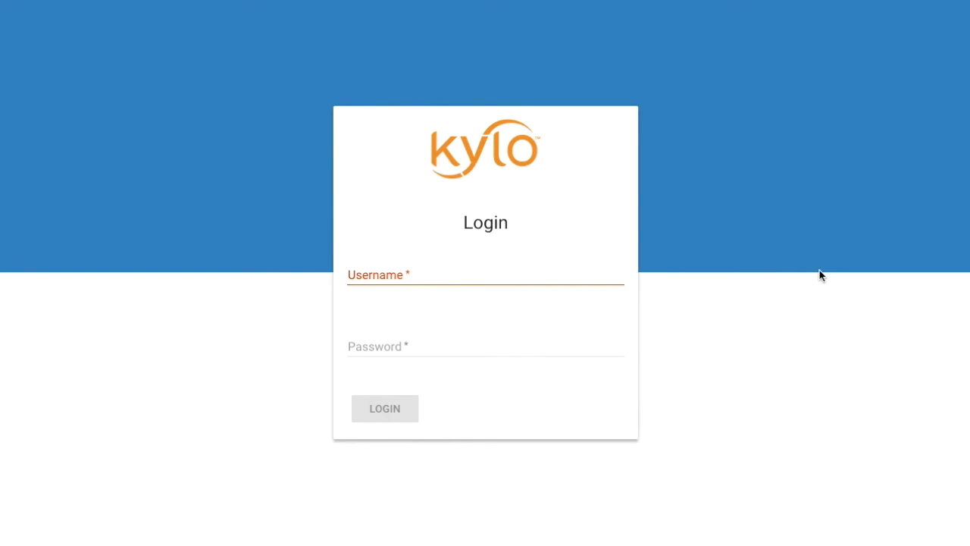
pyautogui.click(485, 278)
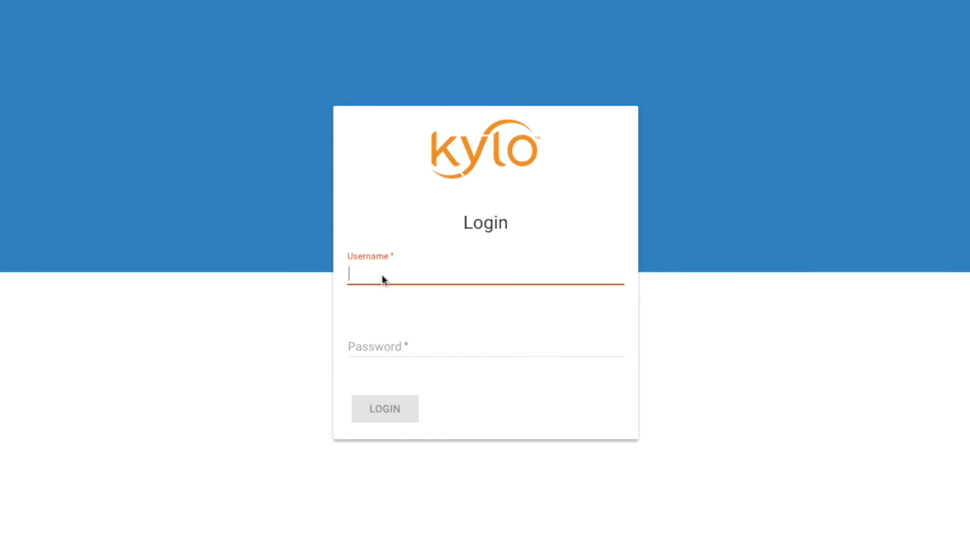
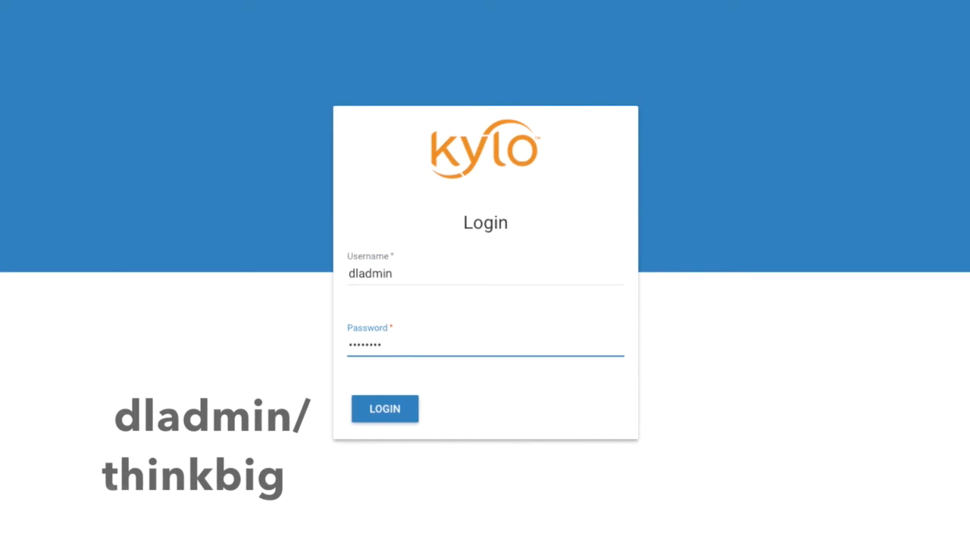
pyautogui.click(384, 408)
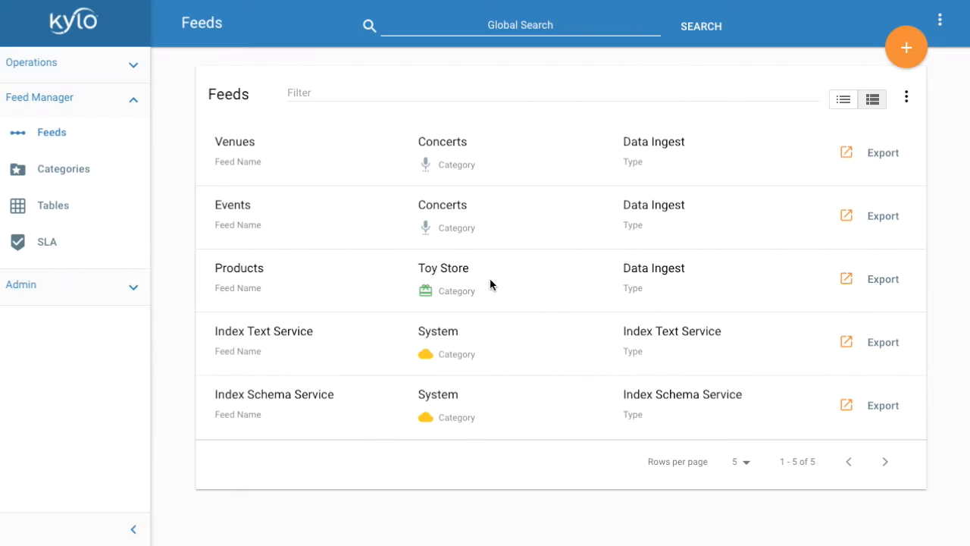
pyautogui.moveTo(737, 301)
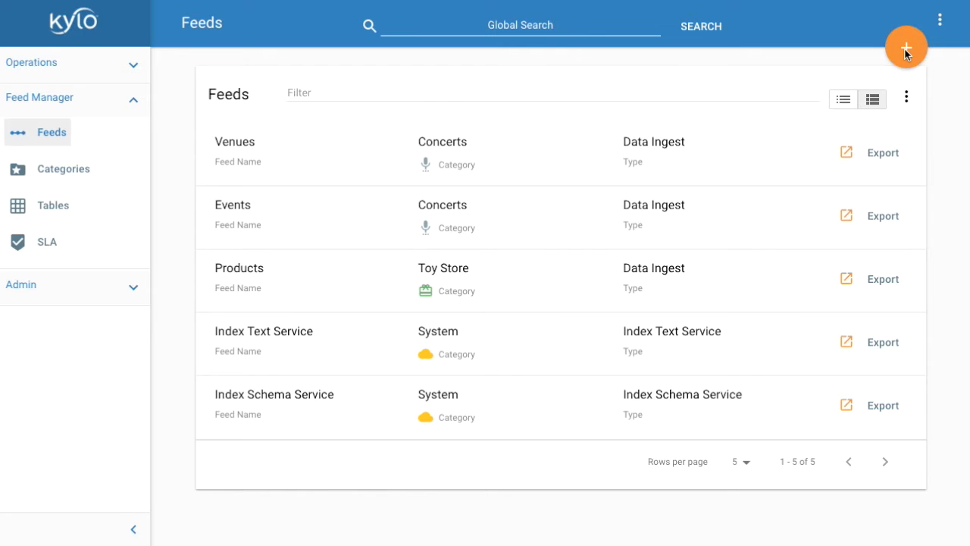
# Create a new feed from the Data Transformation template.
pyautogui.click(906, 47)
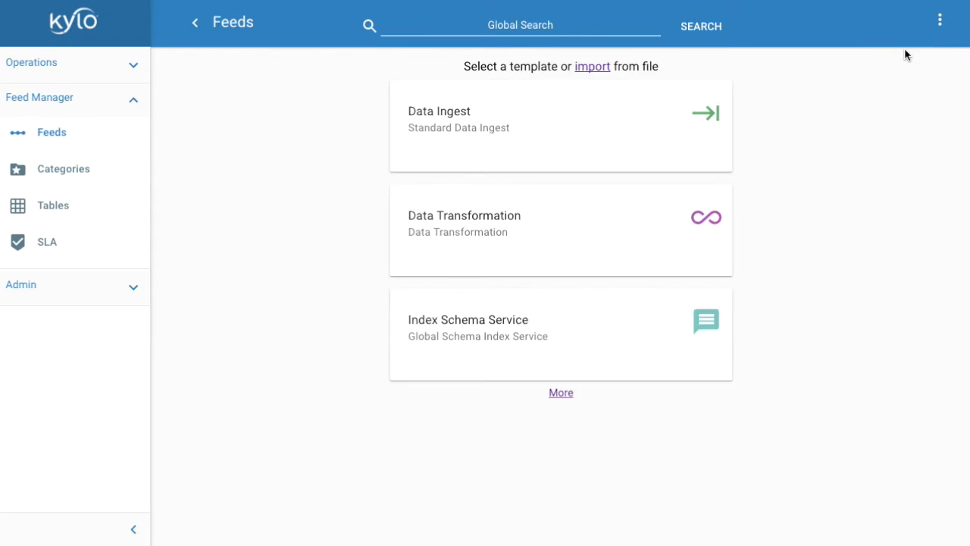
pyautogui.moveTo(565, 212)
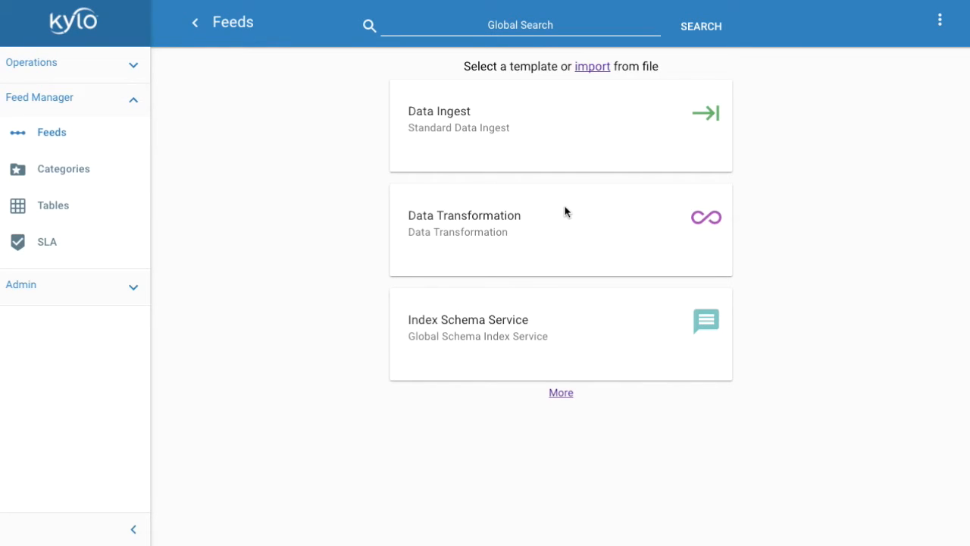
pyautogui.click(561, 209)
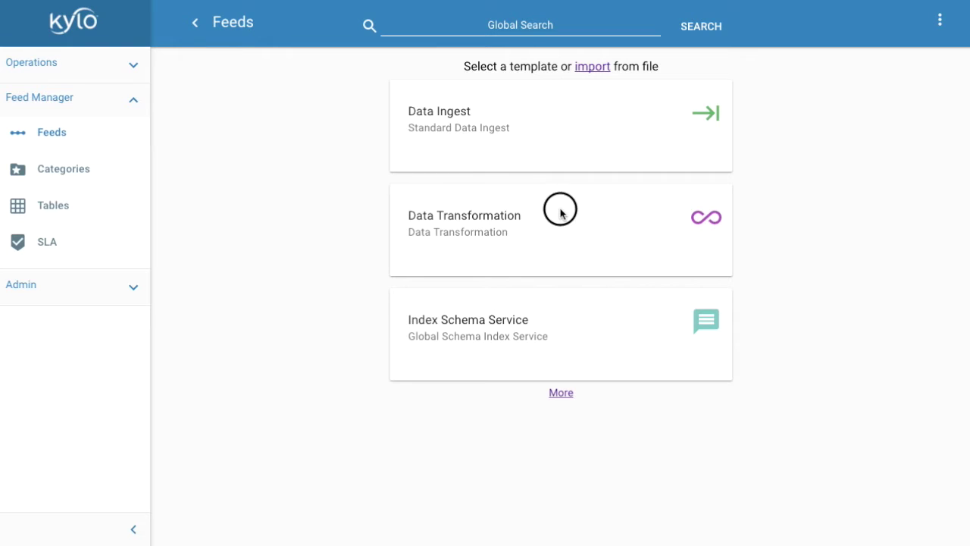
pyautogui.click(560, 229)
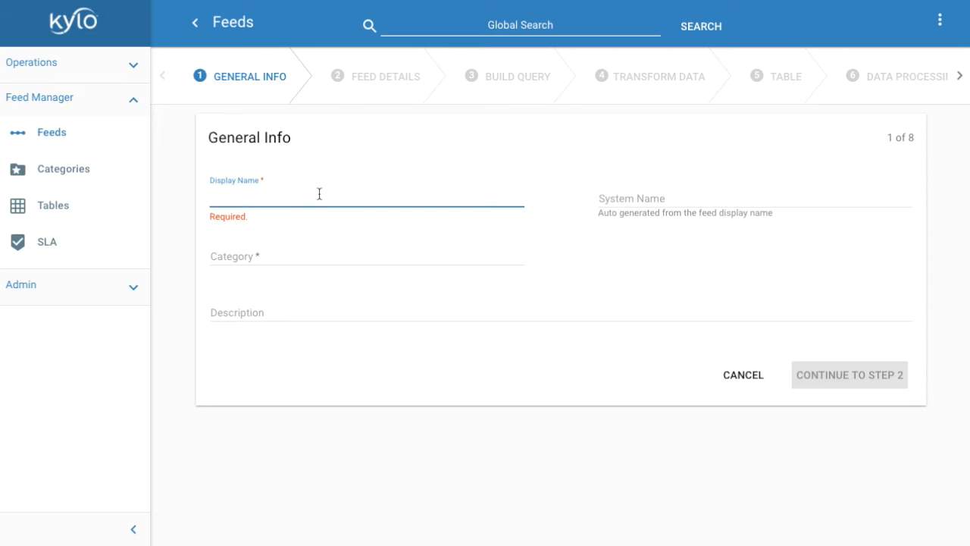
# Name the feed 'Event Statistics' in category Concerts and continue to Data Source.
pyautogui.write('E')
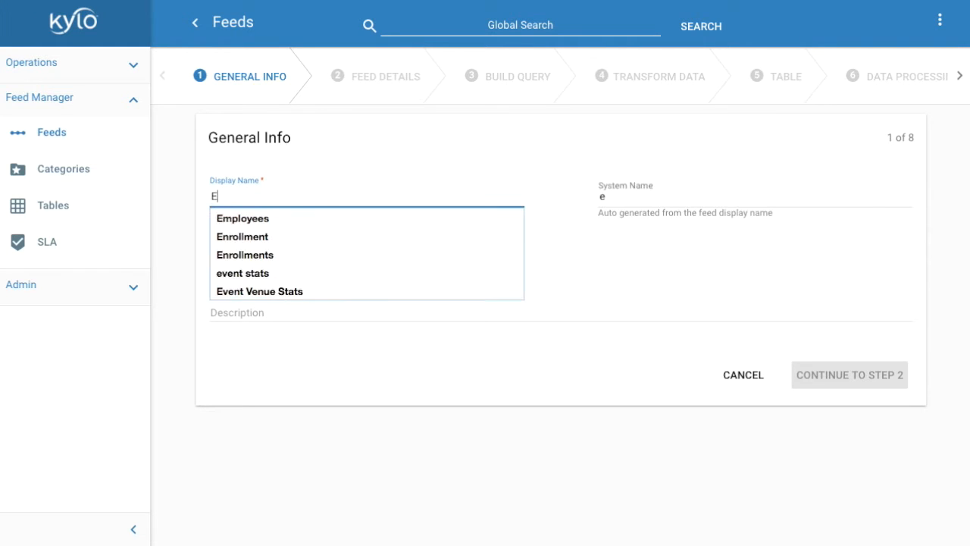
pyautogui.write('Event Stat')
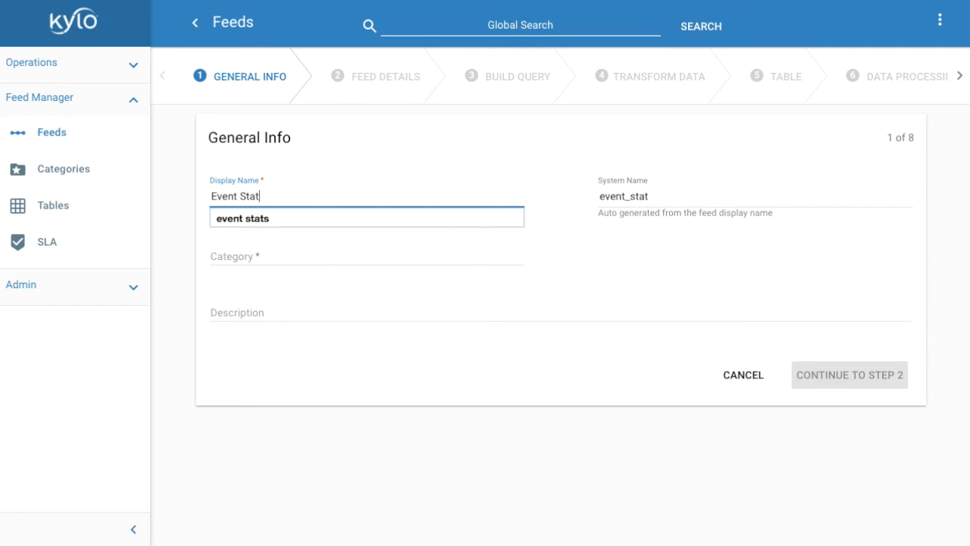
pyautogui.click(366, 254)
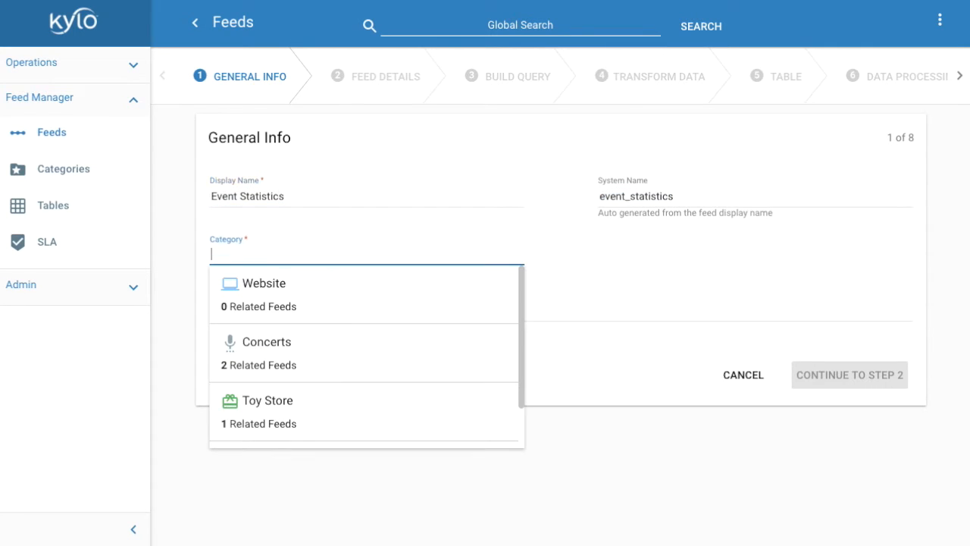
pyautogui.moveTo(290, 361)
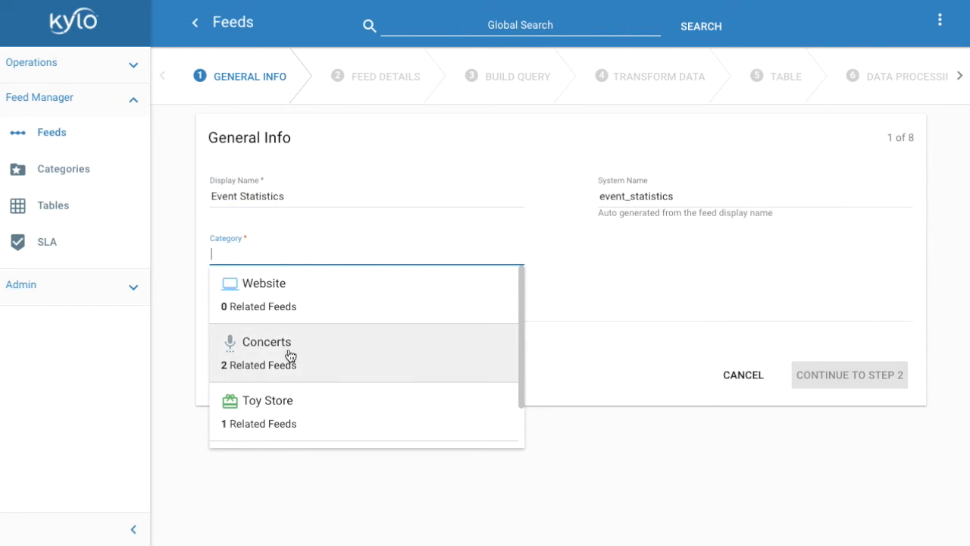
pyautogui.click(266, 343)
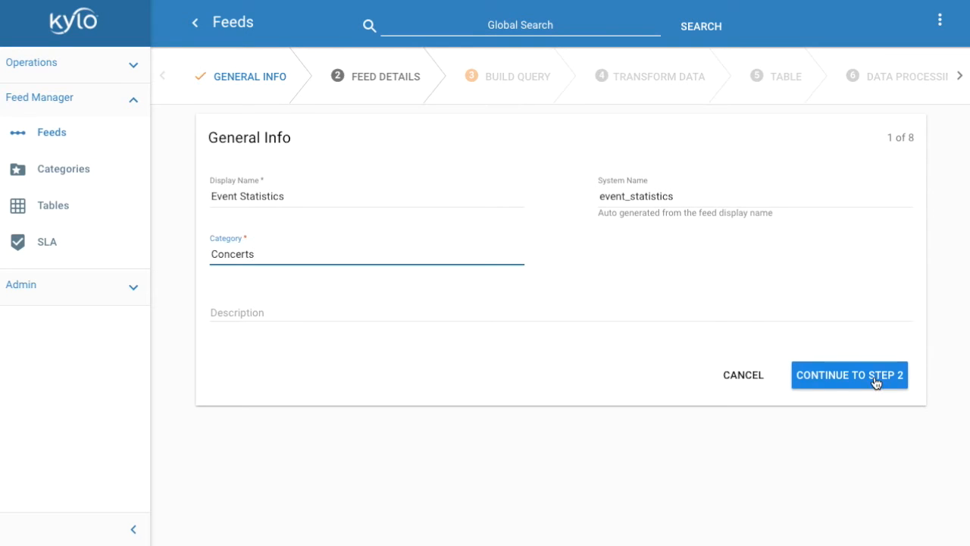
pyautogui.click(849, 375)
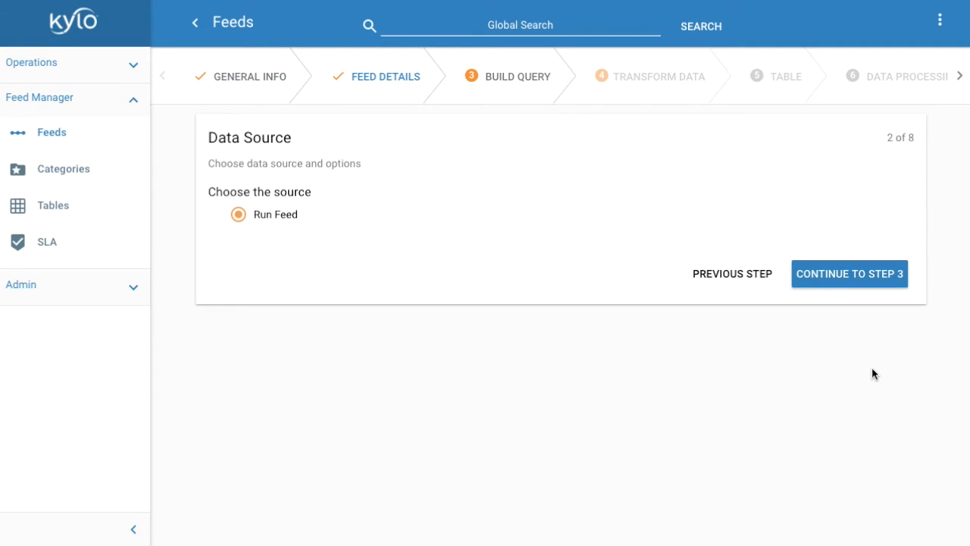
# Search for the concerts.events table and add it to the query.
pyautogui.click(850, 274)
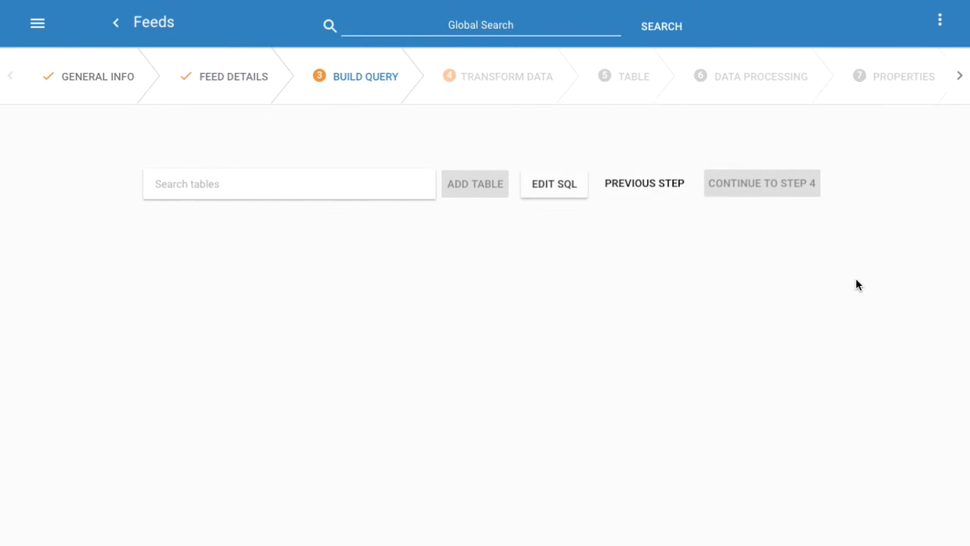
pyautogui.moveTo(318, 191)
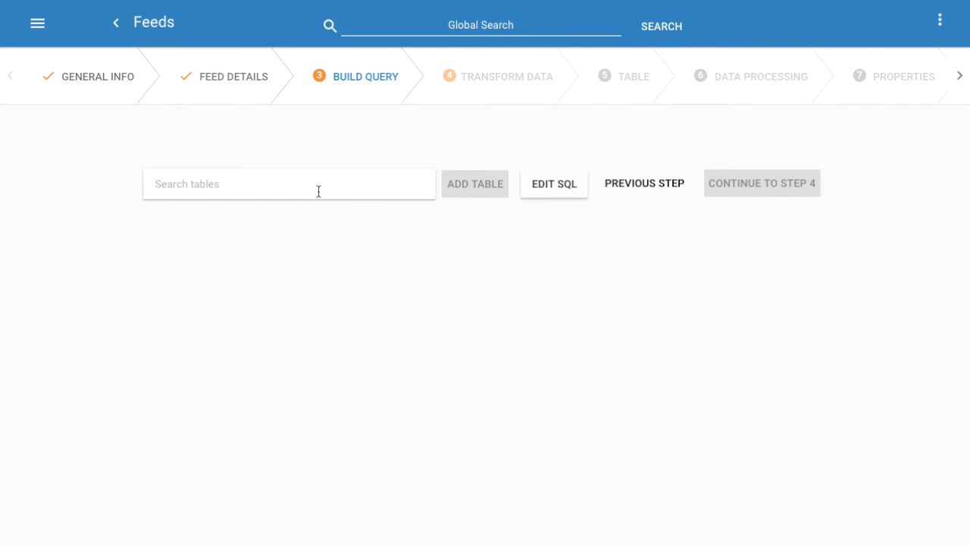
pyautogui.write('event')
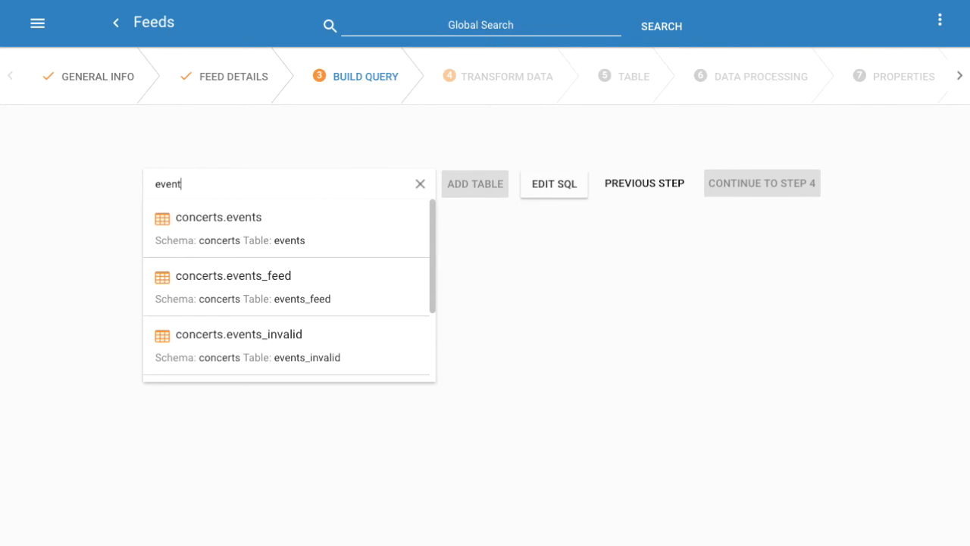
pyautogui.click(218, 217)
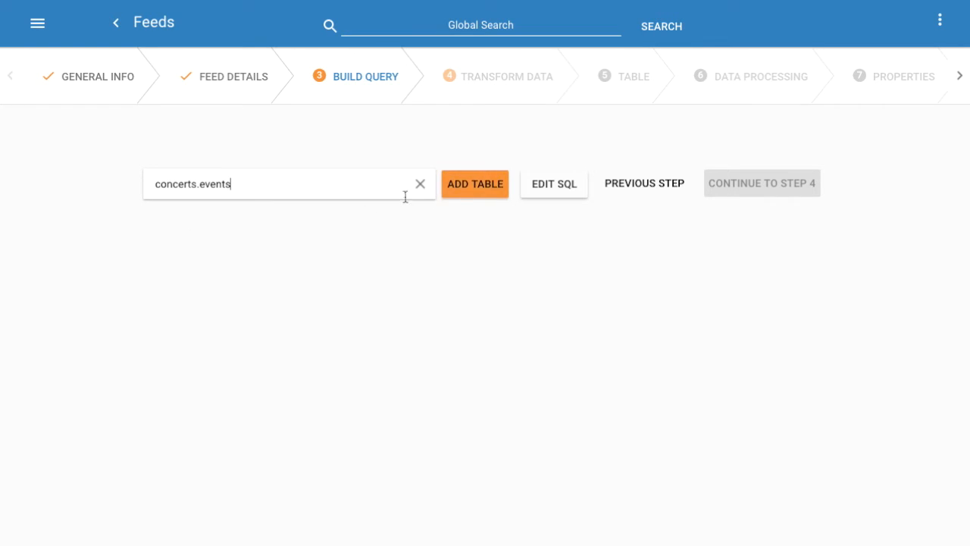
pyautogui.click(474, 184)
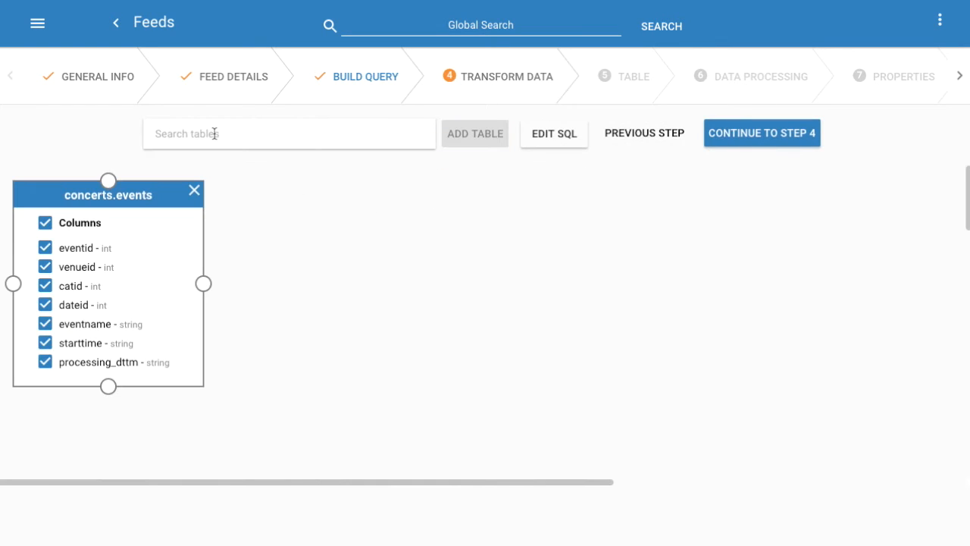
# Search for the concerts.venues table and add it to the query.
pyautogui.write('venue')
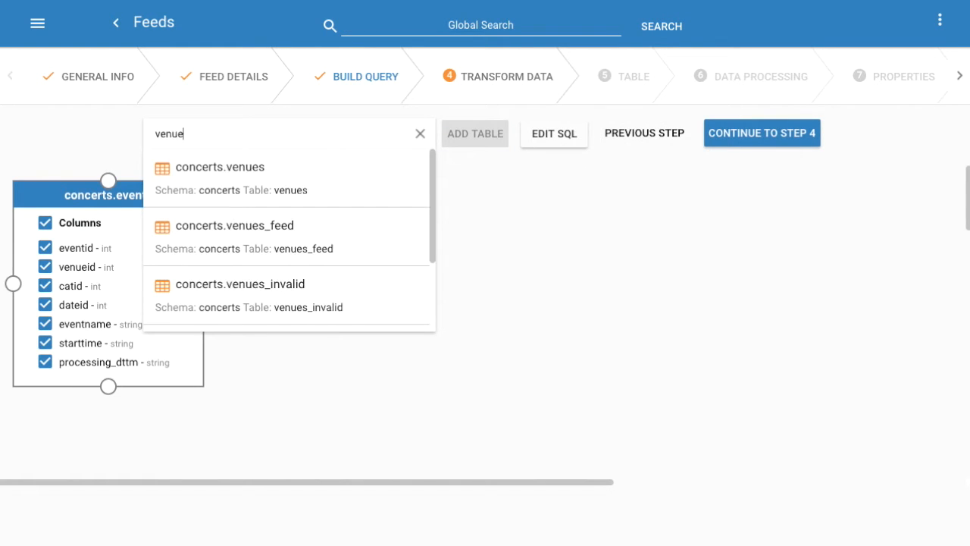
pyautogui.click(220, 167)
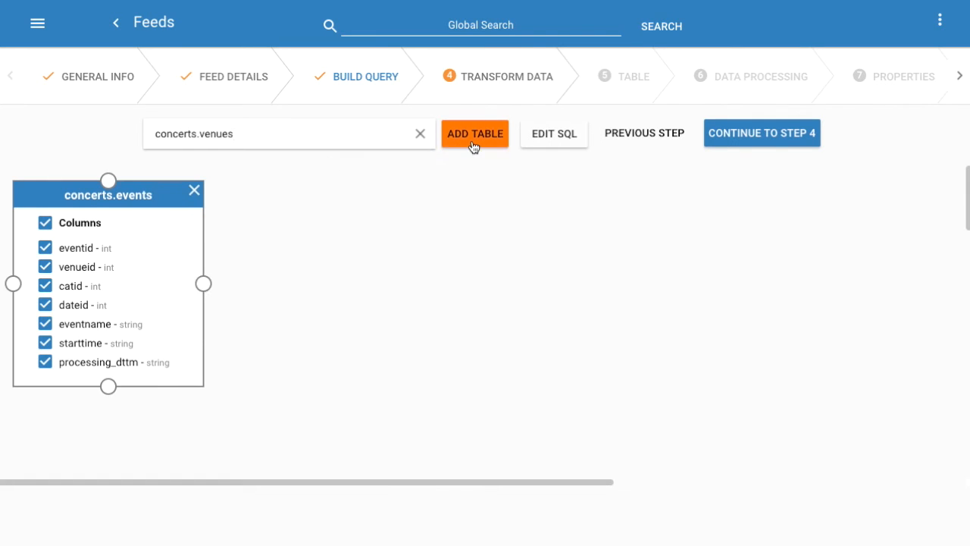
pyautogui.click(474, 134)
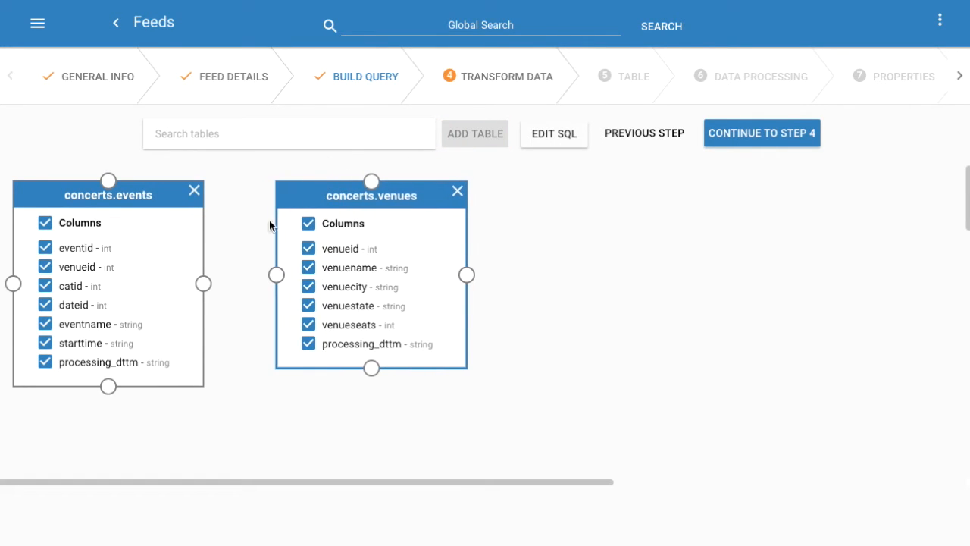
# Link concerts.events to concerts.venues and save the link as an inner join on venueid.
pyautogui.moveTo(203, 283); pyautogui.dragTo(275, 275)
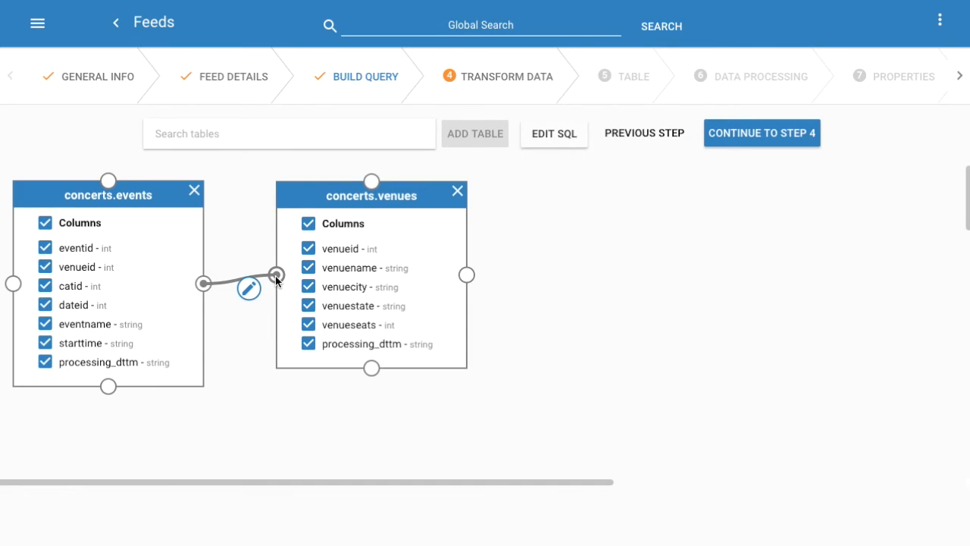
pyautogui.click(248, 288)
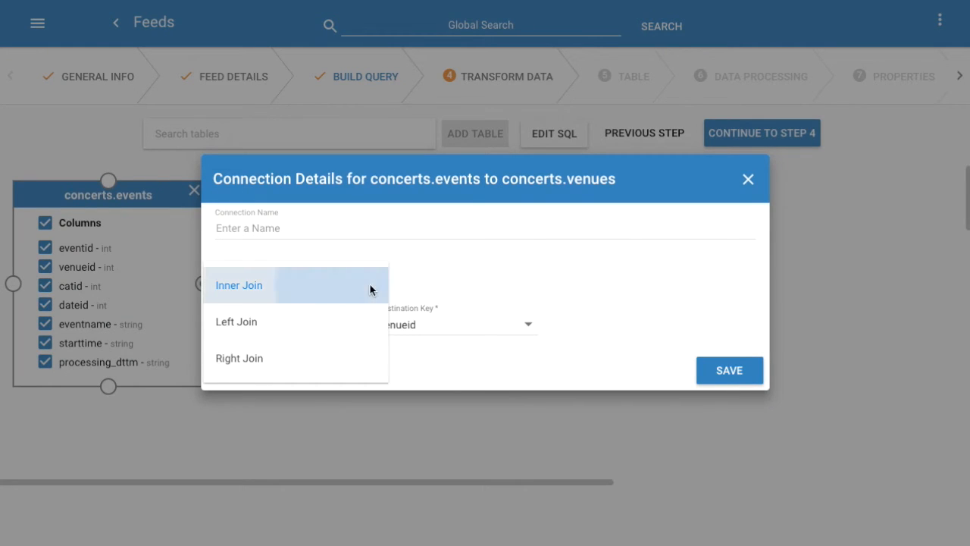
pyautogui.click(239, 284)
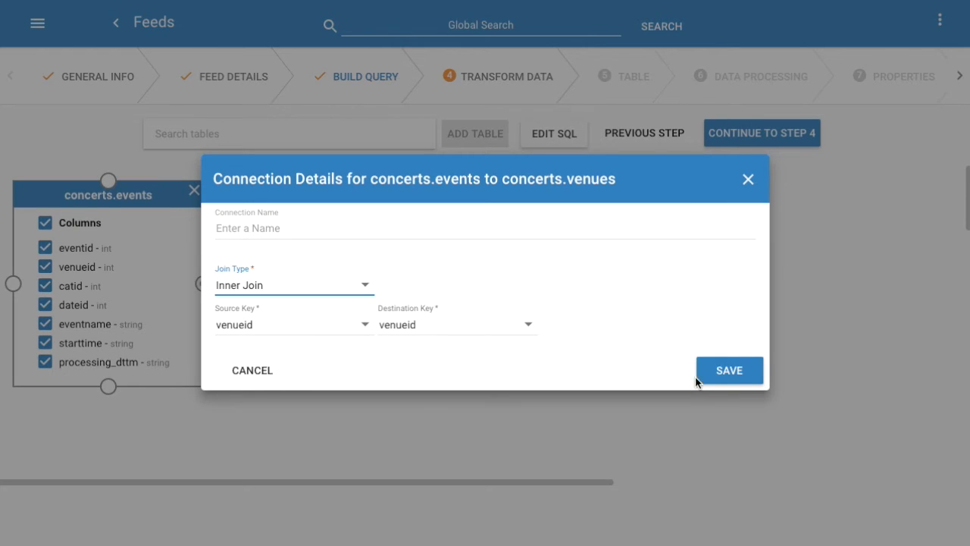
pyautogui.click(729, 369)
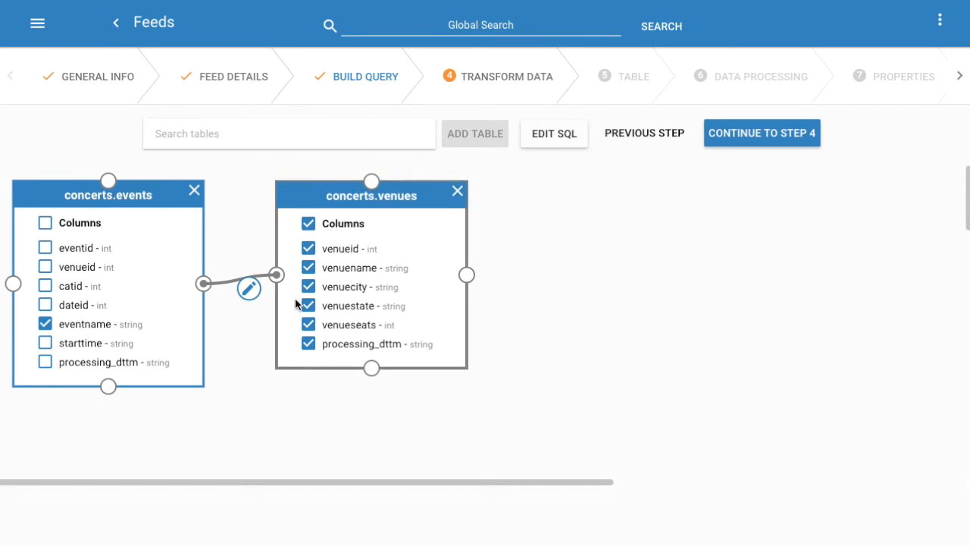
# Uncheck the concerts.events columns so only eventname remains.
pyautogui.click(308, 222)
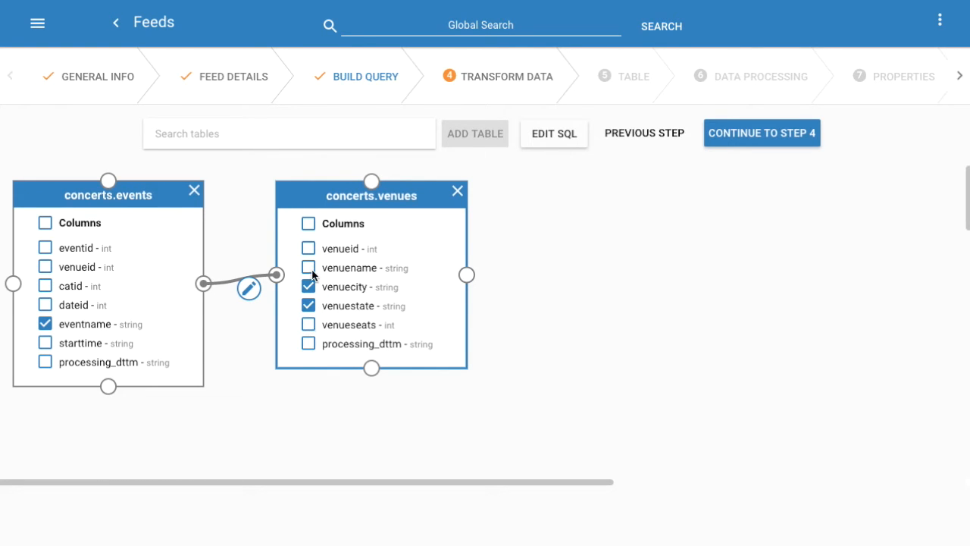
# Advance to Transform Data, previewing joined rows, and open the venuecity column actions.
pyautogui.click(762, 133)
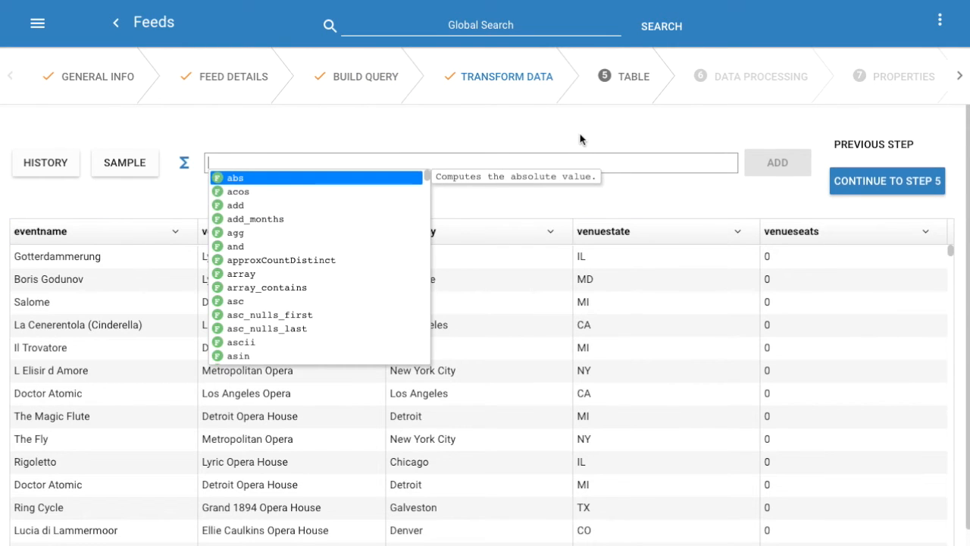
pyautogui.click(548, 231)
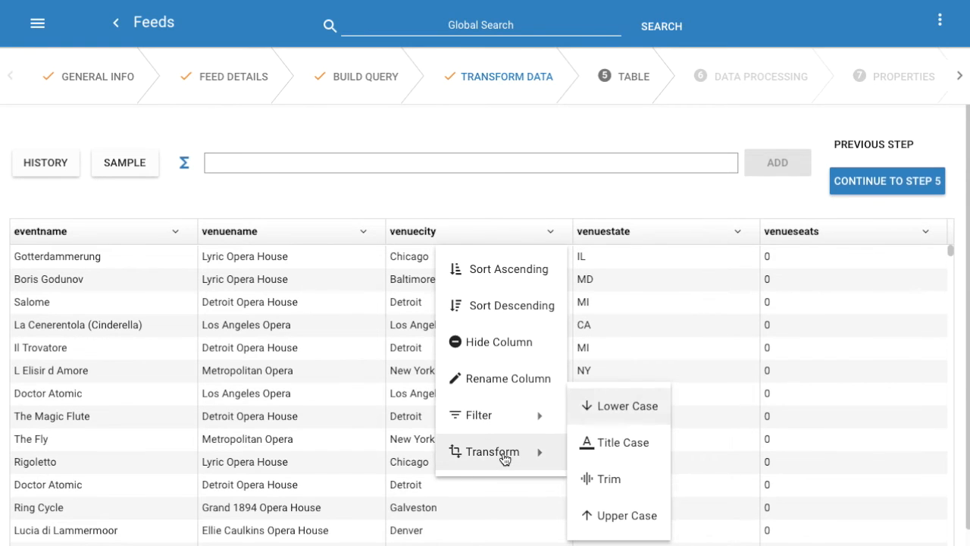
pyautogui.moveTo(617, 515)
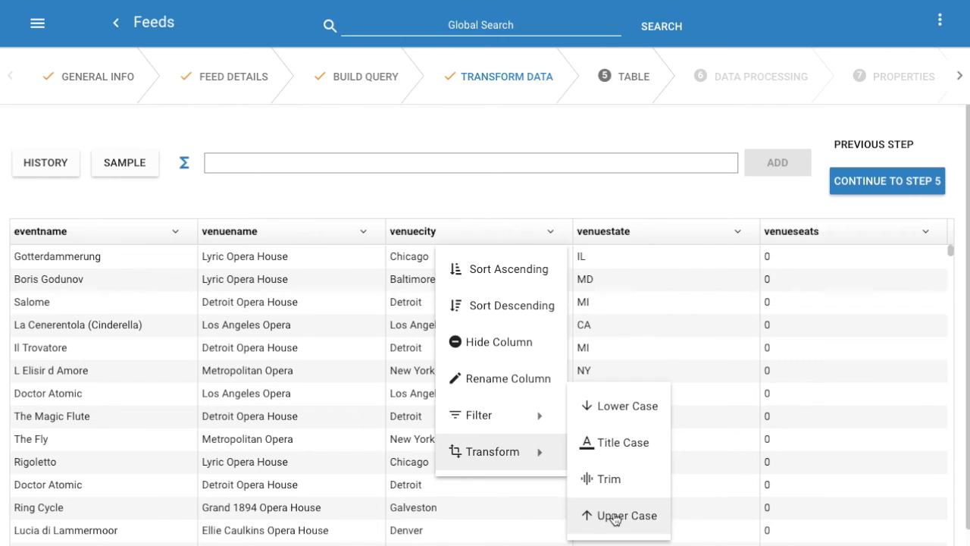
# Apply the Upper Case transform to the venuecity column.
pyautogui.click(626, 515)
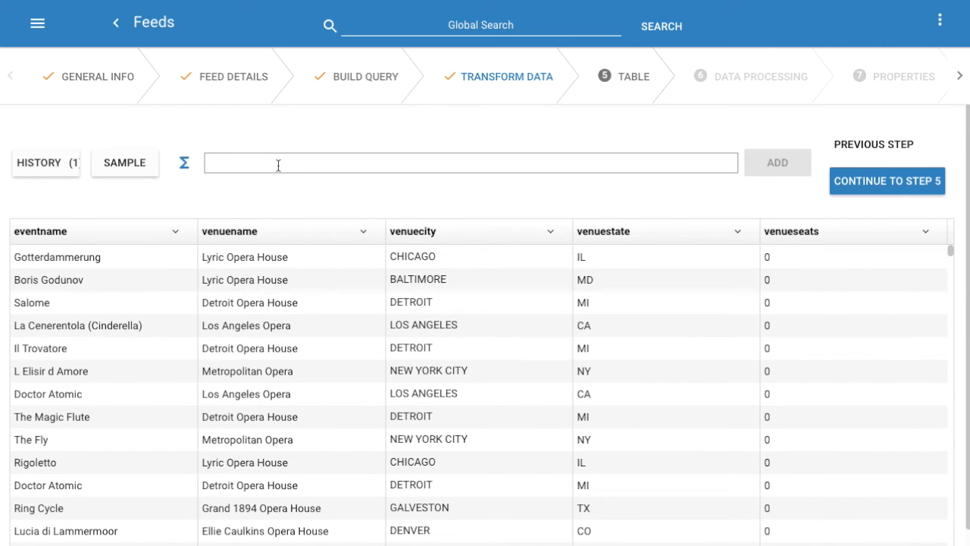
# Add the formula concat(venuecity,",",venuestate).as("city_state") to the data.
pyautogui.write('c')
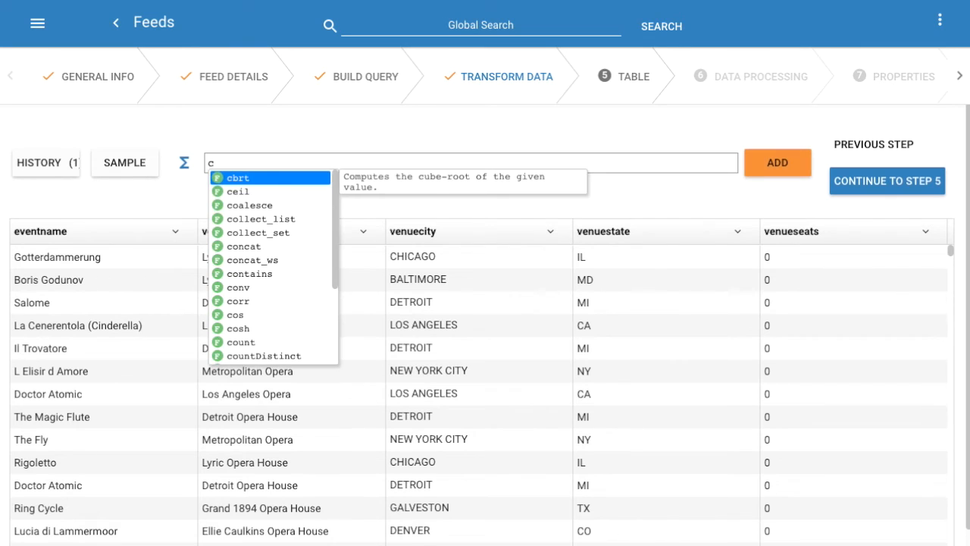
pyautogui.moveTo(258, 219)
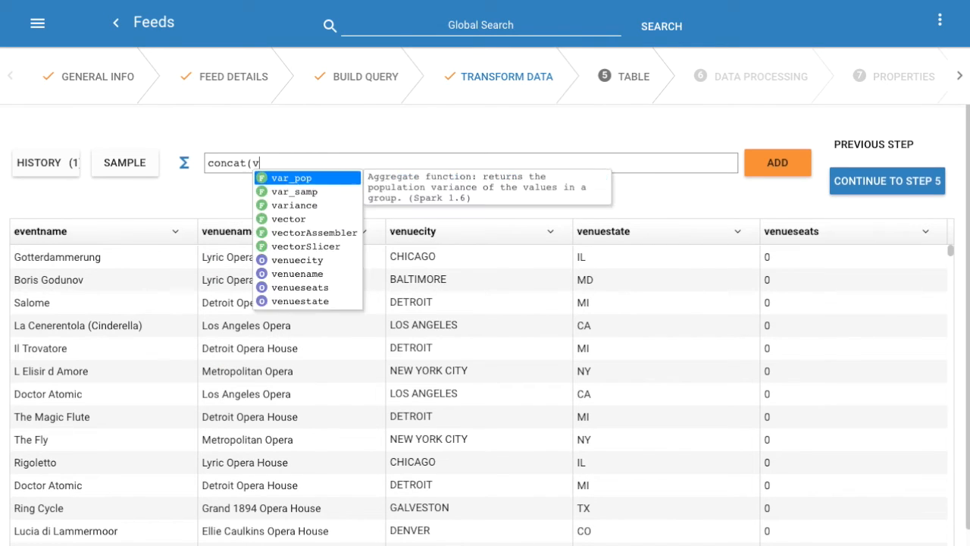
pyautogui.click(297, 259)
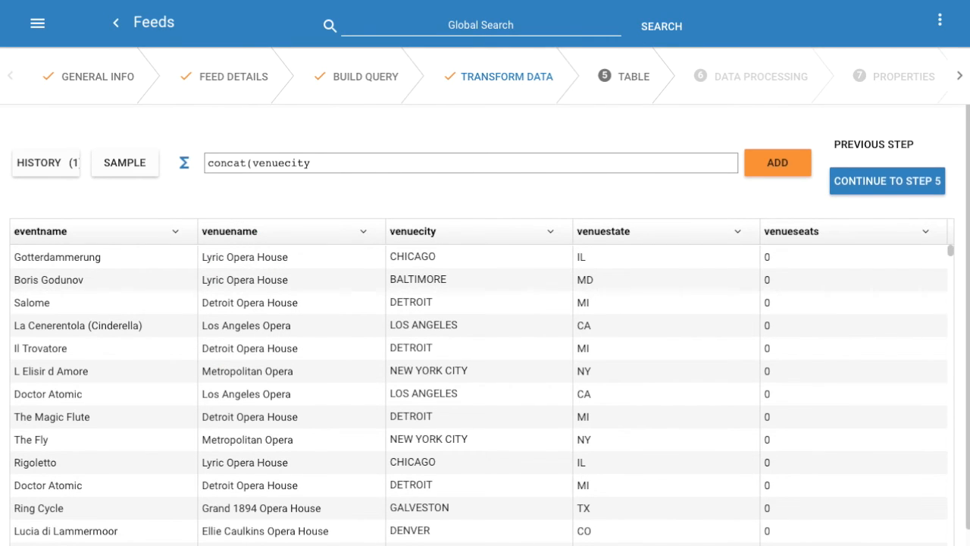
pyautogui.write(',",",venuestate')
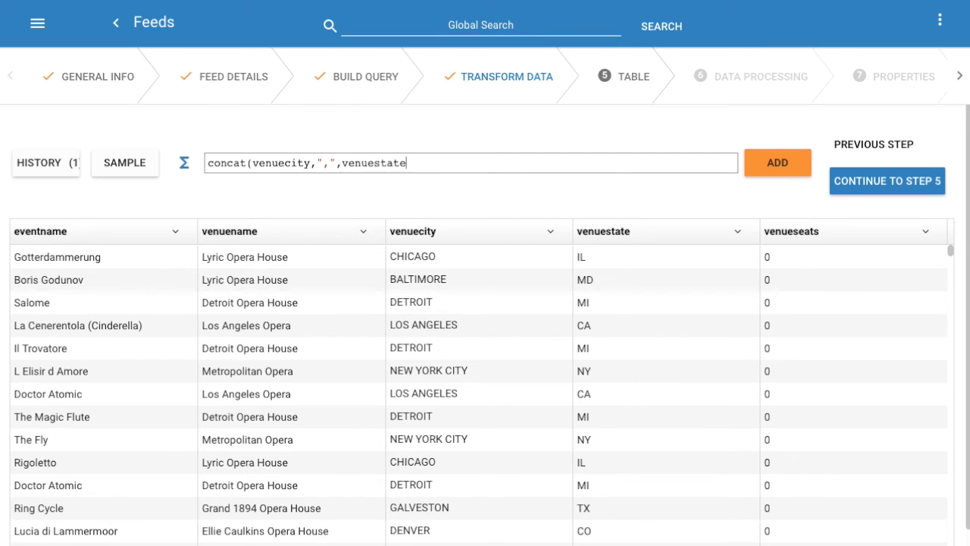
pyautogui.write('.as("city')
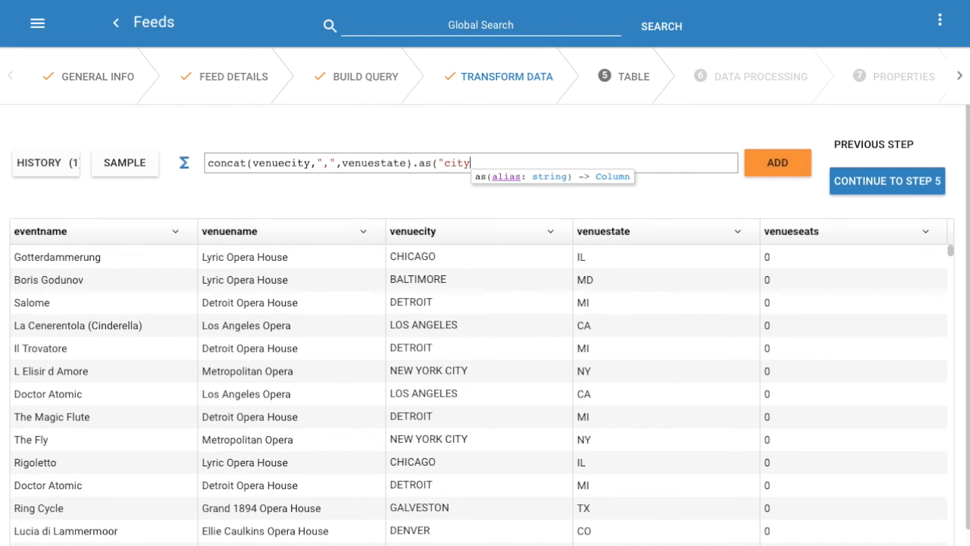
pyautogui.write('_state")')
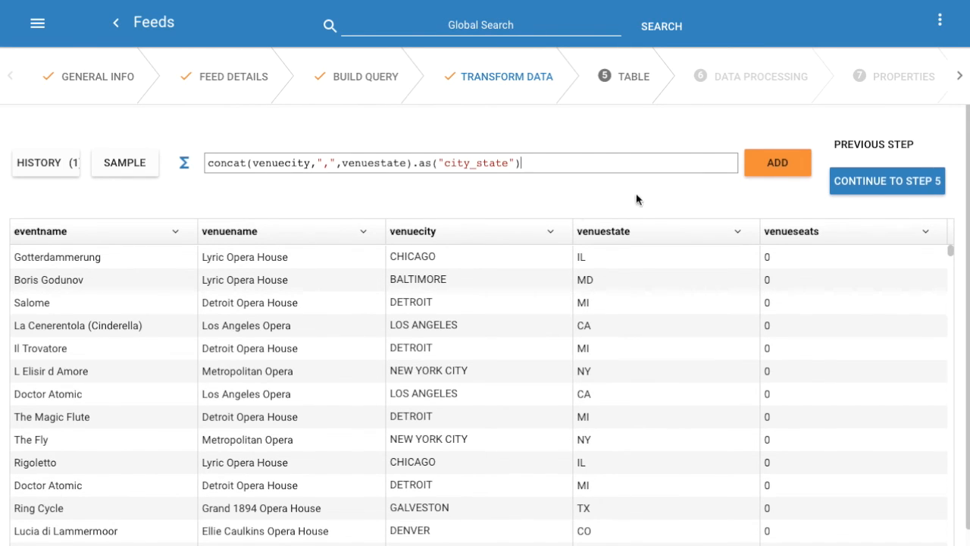
pyautogui.click(777, 162)
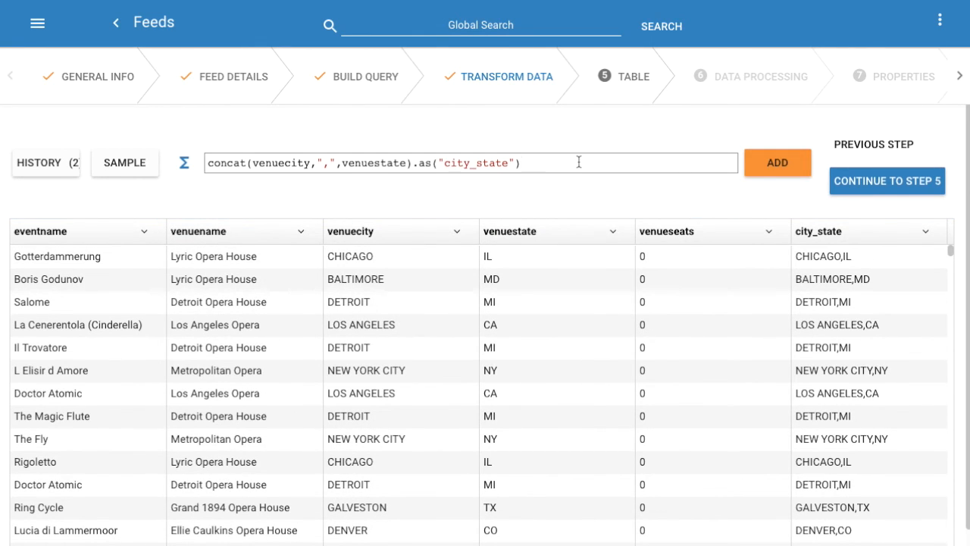
# Apply the formula groupBy(city_state).count() to count events per location.
pyautogui.write('grou')
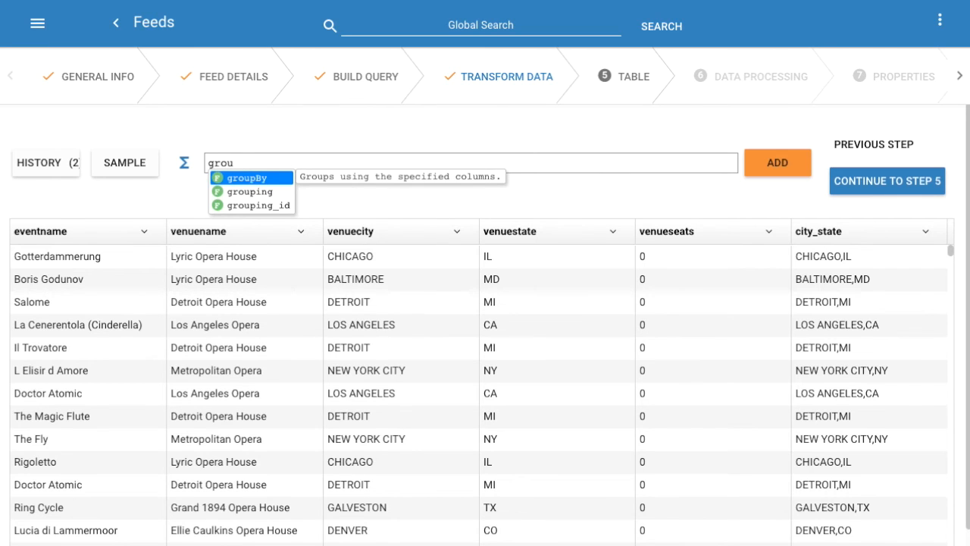
pyautogui.click(250, 177)
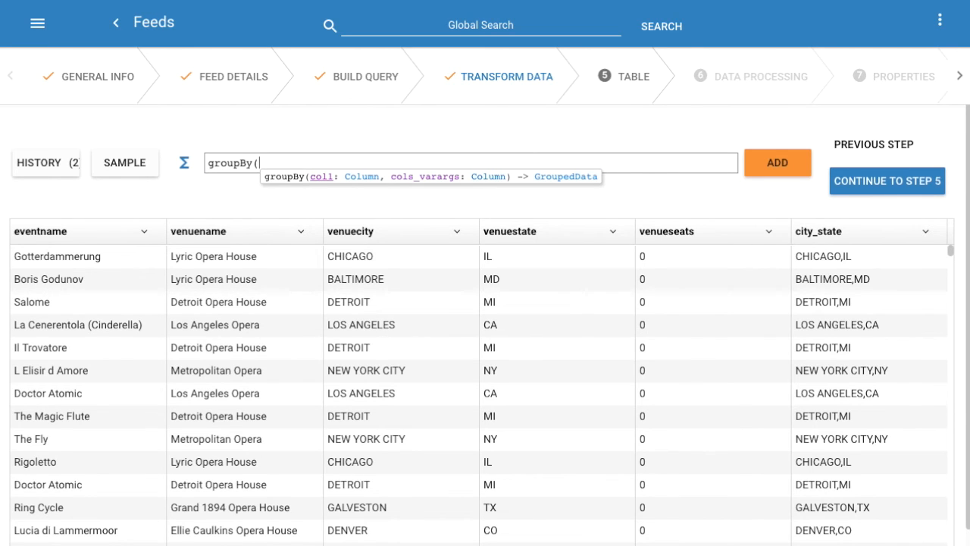
pyautogui.write('city_state')
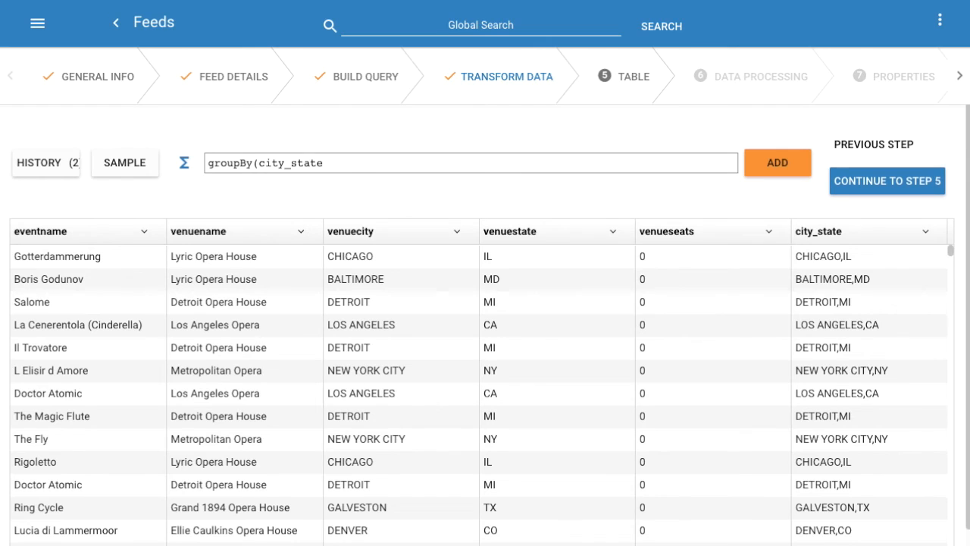
pyautogui.write('.count(')
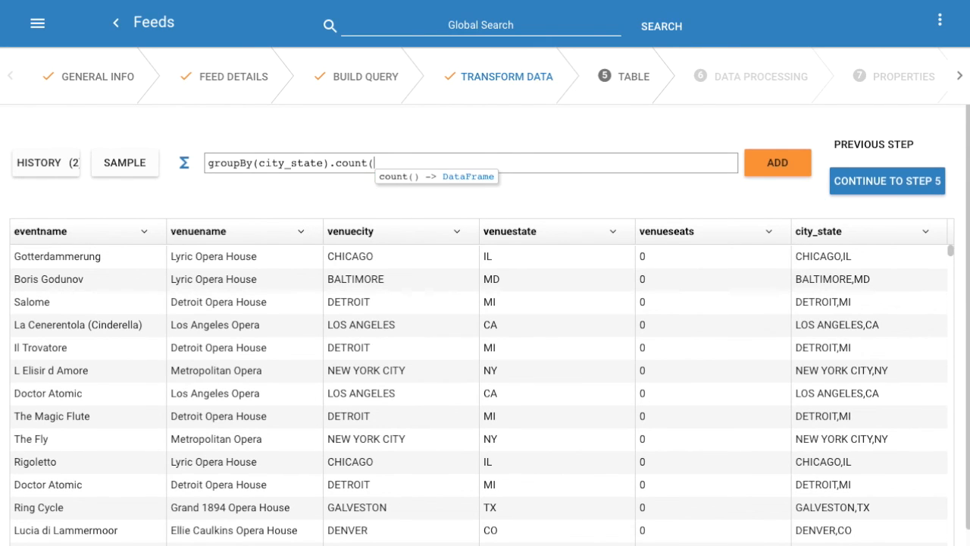
pyautogui.write(')')
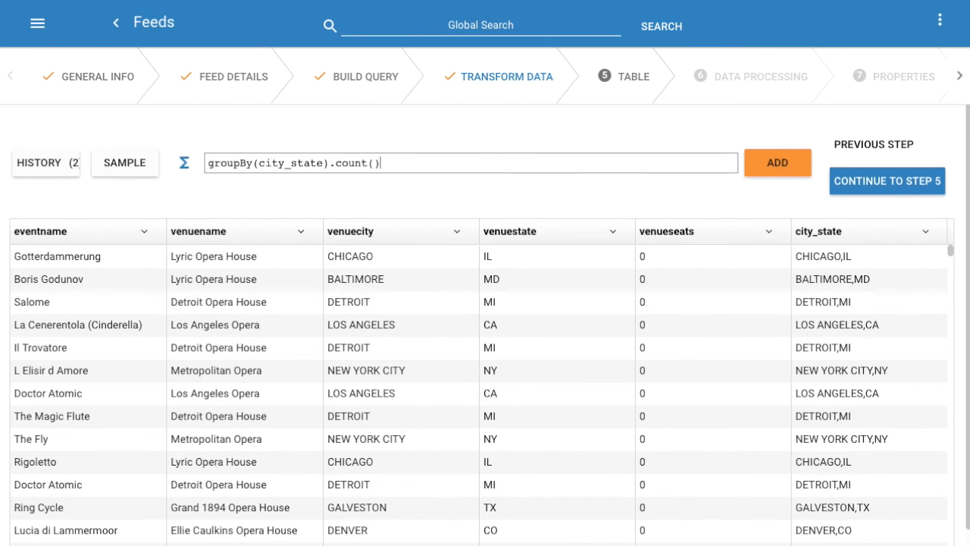
pyautogui.click(776, 162)
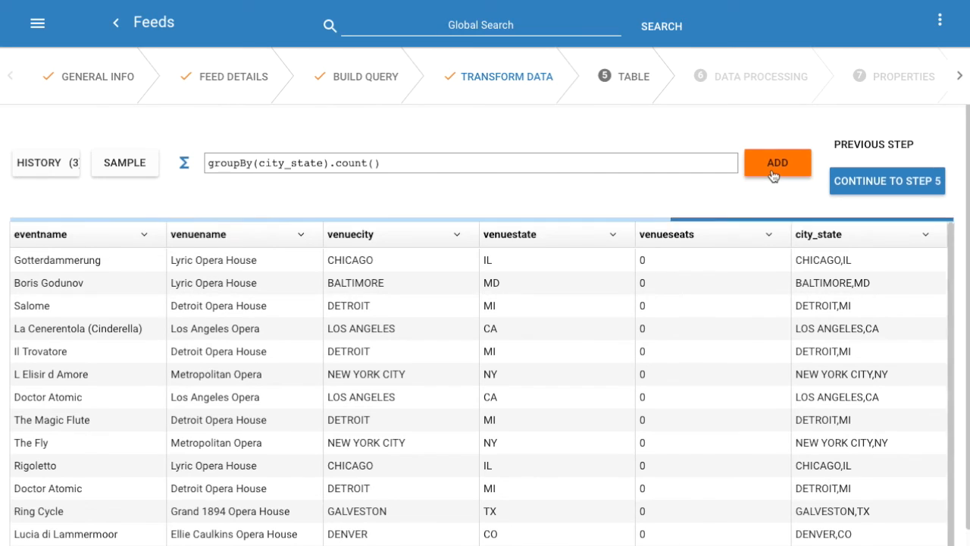
pyautogui.click(776, 162)
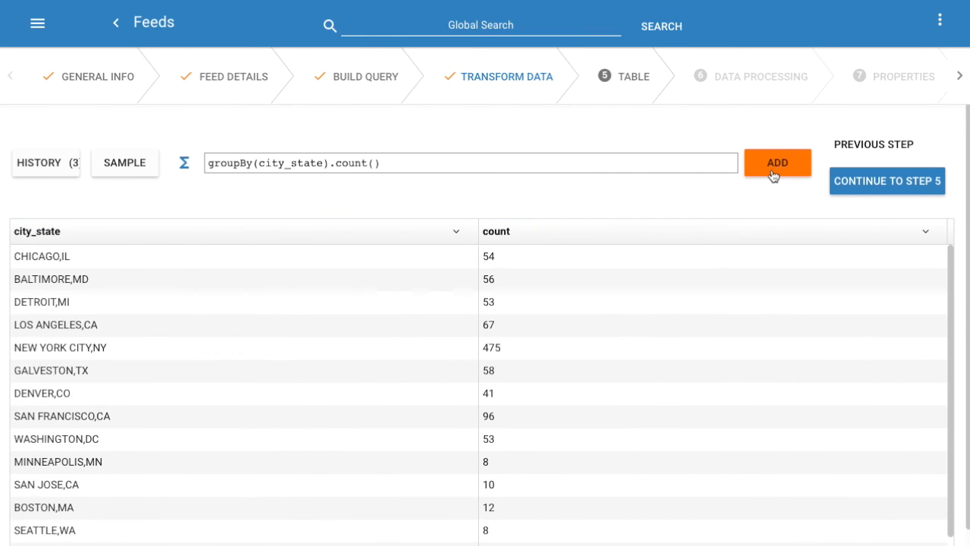
pyautogui.moveTo(760, 173)
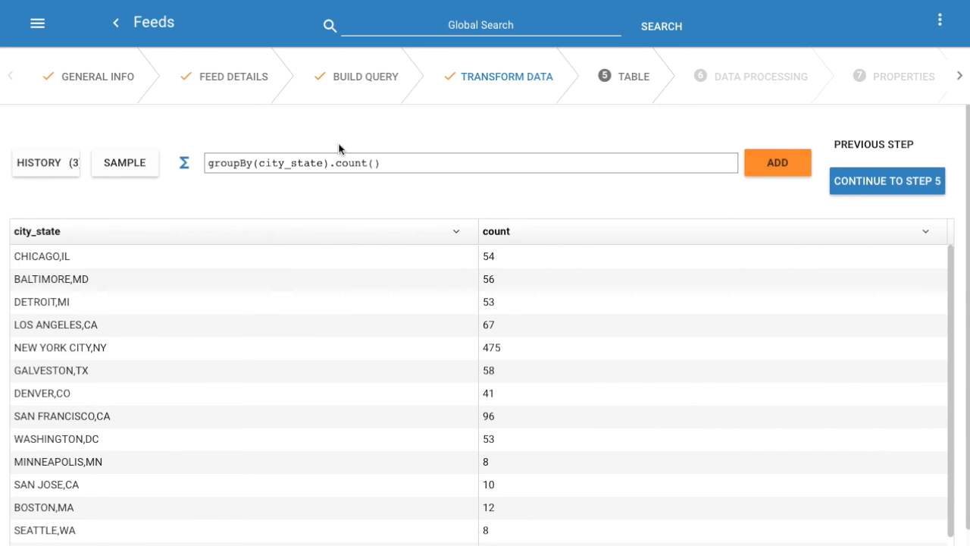
# Reapply the undone transformation, update the sample, then view the city_state (string) and count (bigint) table schema.
pyautogui.click(45, 162)
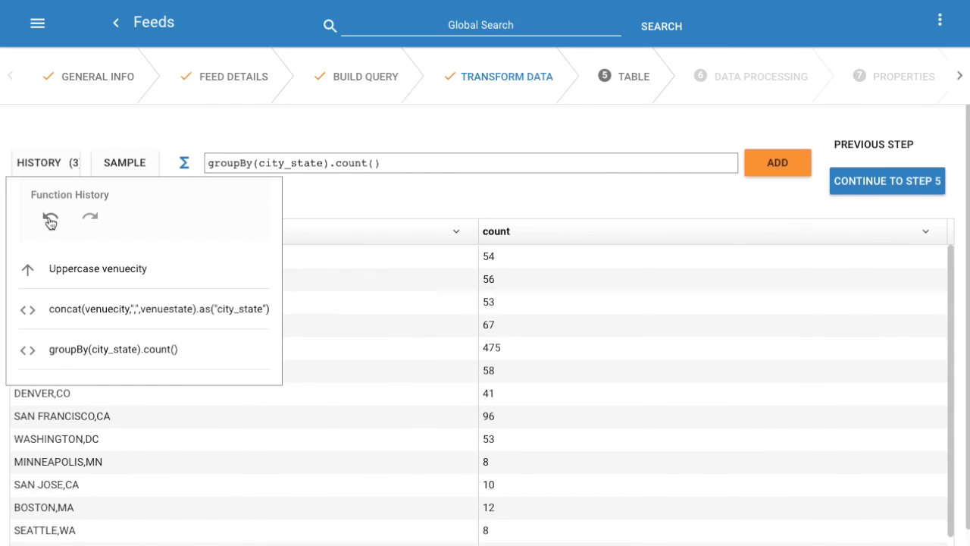
pyautogui.moveTo(91, 220)
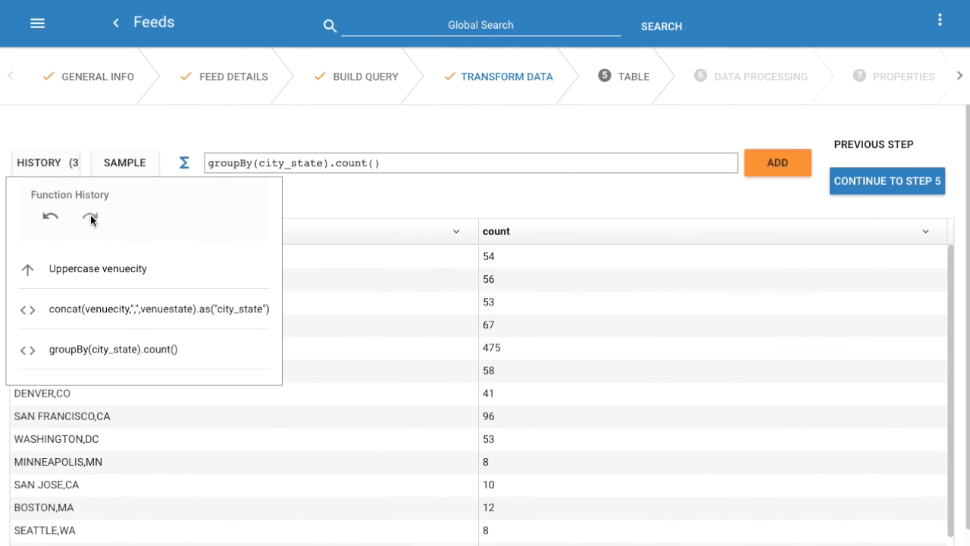
pyautogui.click(38, 162)
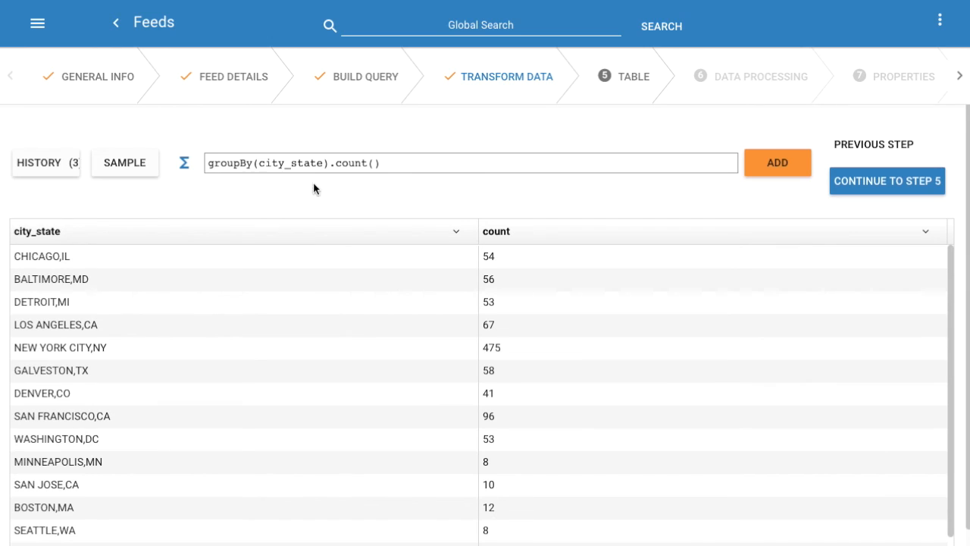
pyautogui.click(124, 162)
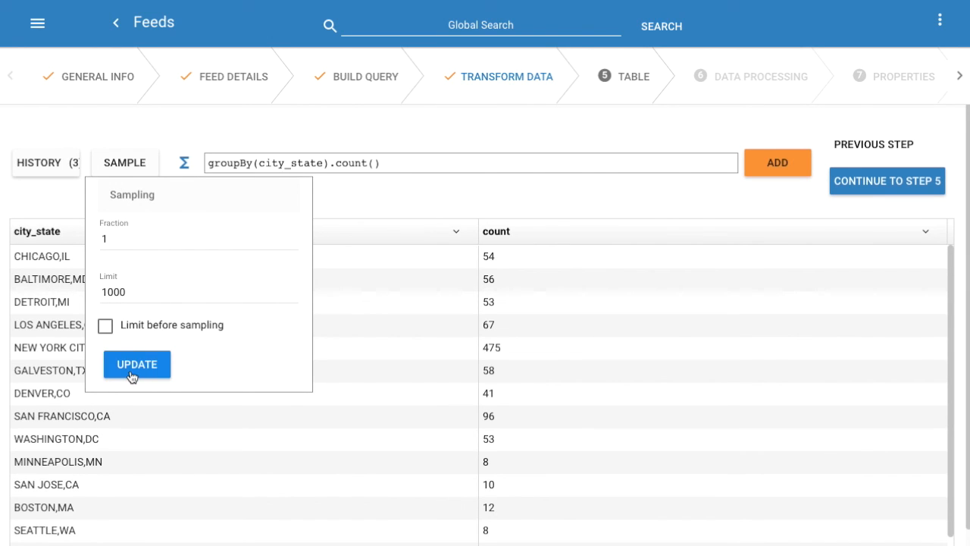
pyautogui.click(136, 365)
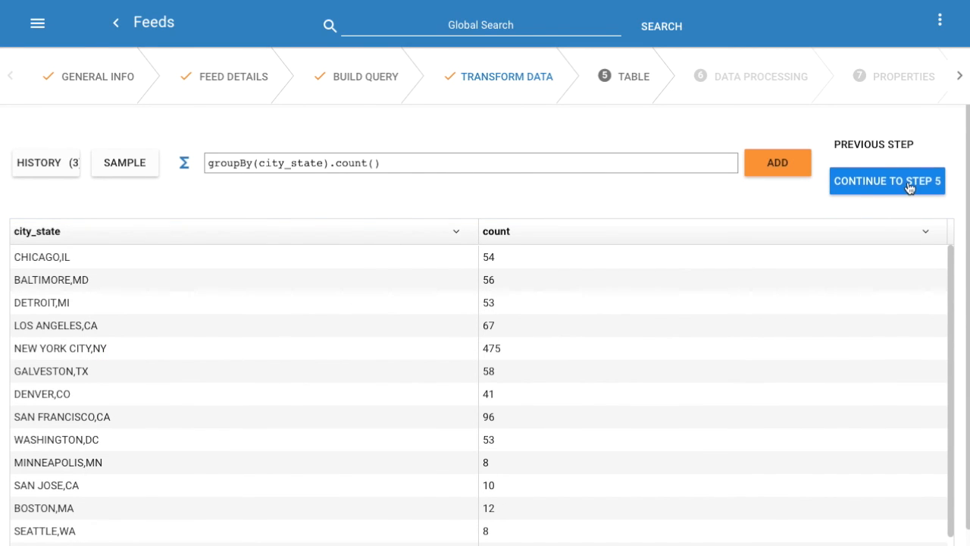
pyautogui.click(887, 180)
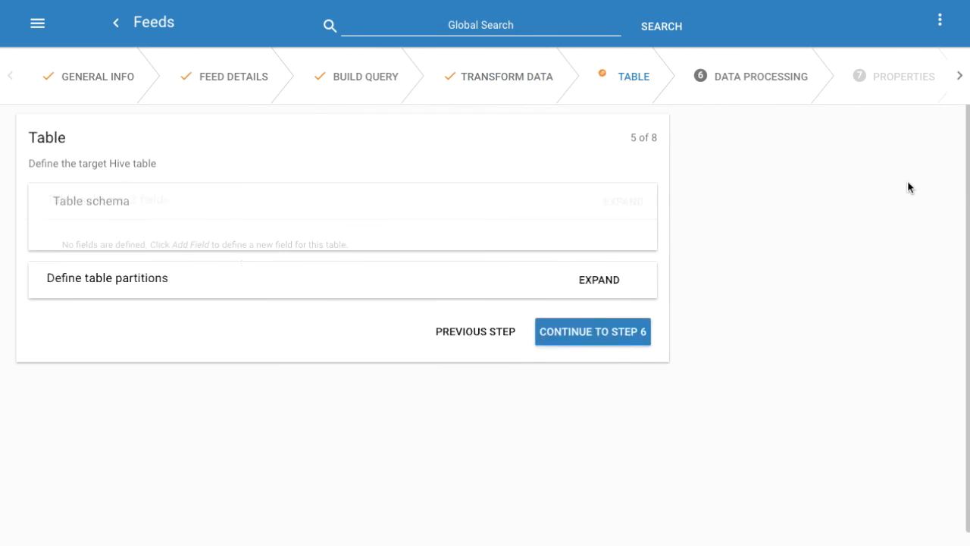
pyautogui.click(622, 201)
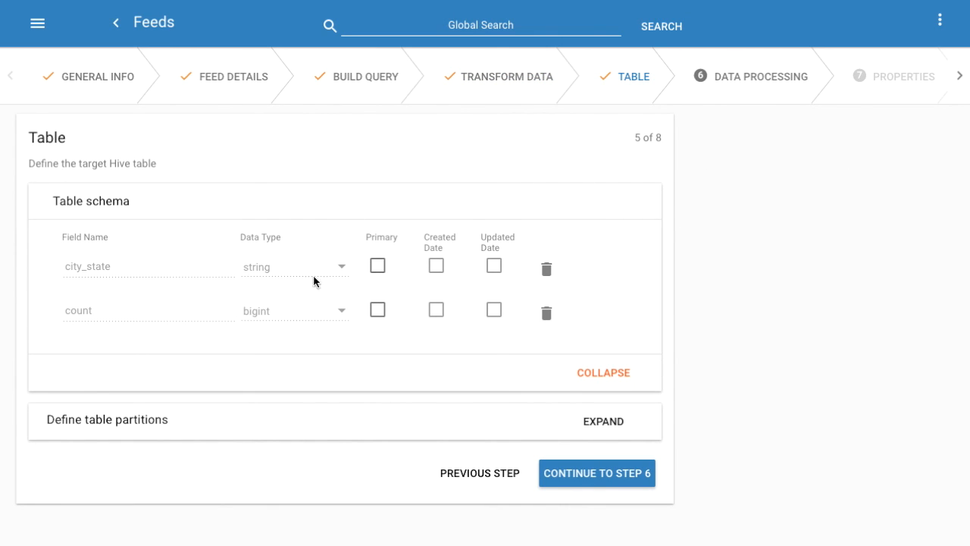